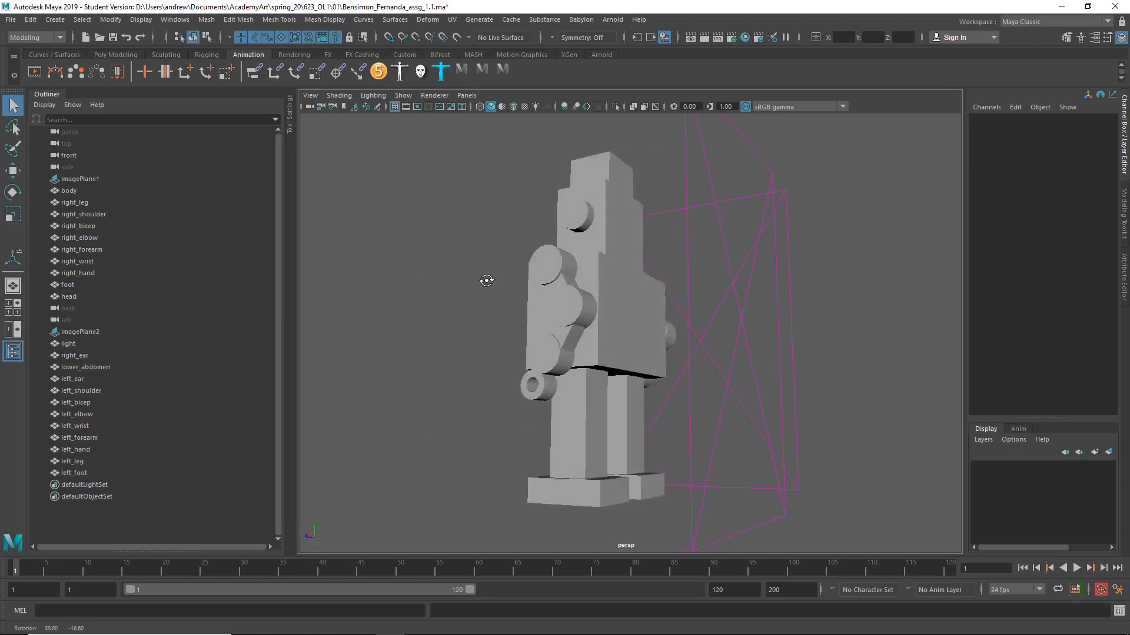
Step: Select left_foot in the Outliner and rescale it longer in Z and flatter in Y, checking from front and side
left_click_drag(486, 282, 672, 320)
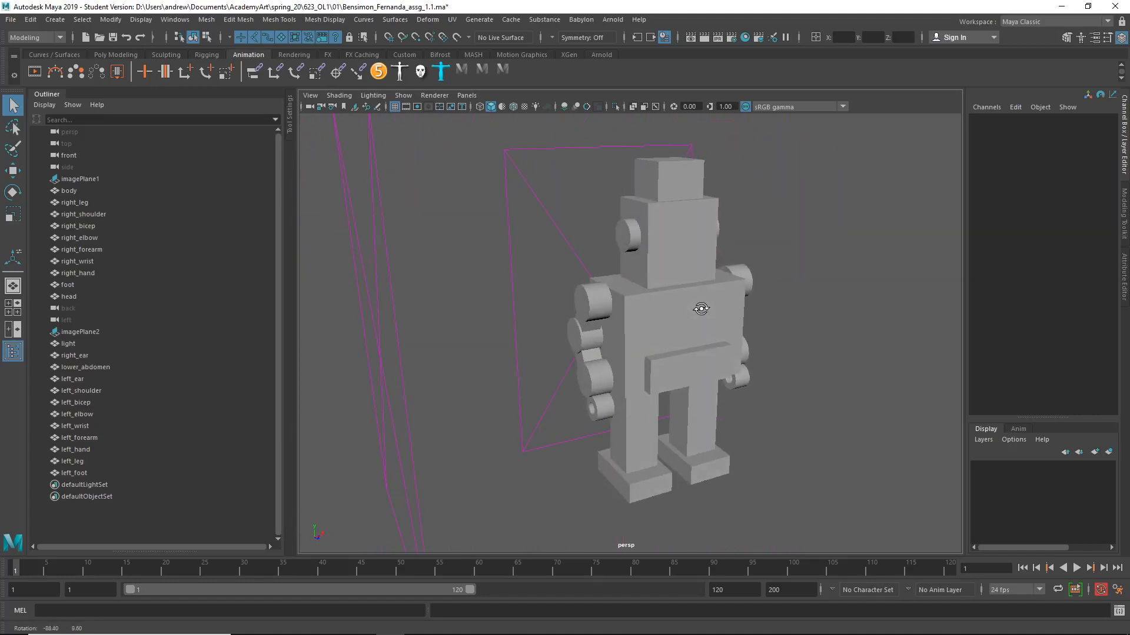
left_click_drag(699, 310, 584, 302)
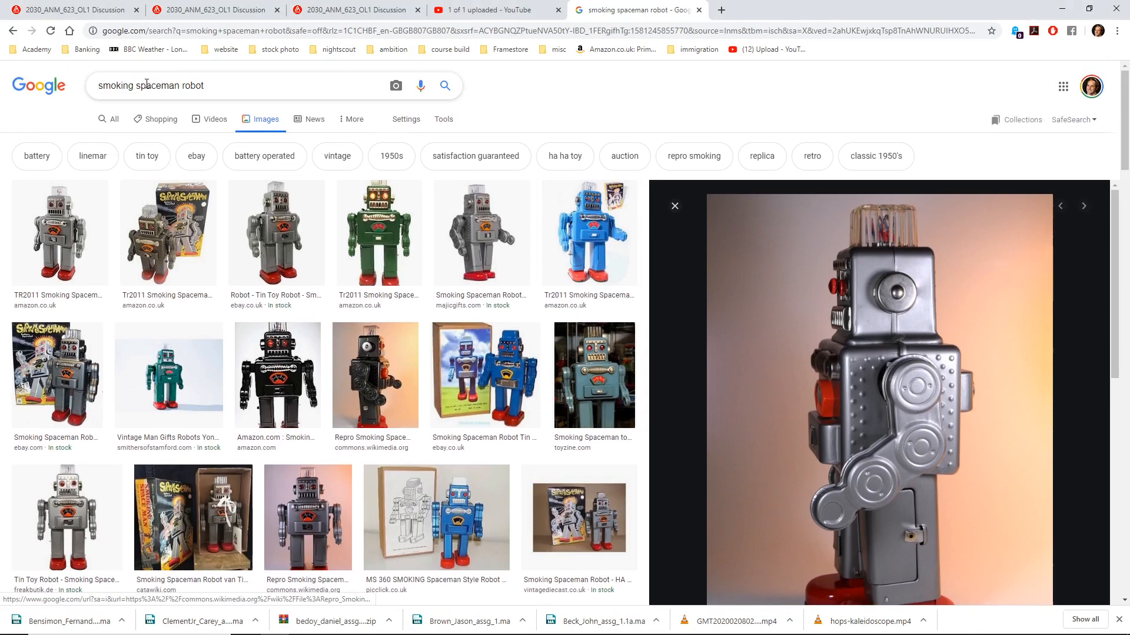
scroll("down", 3)
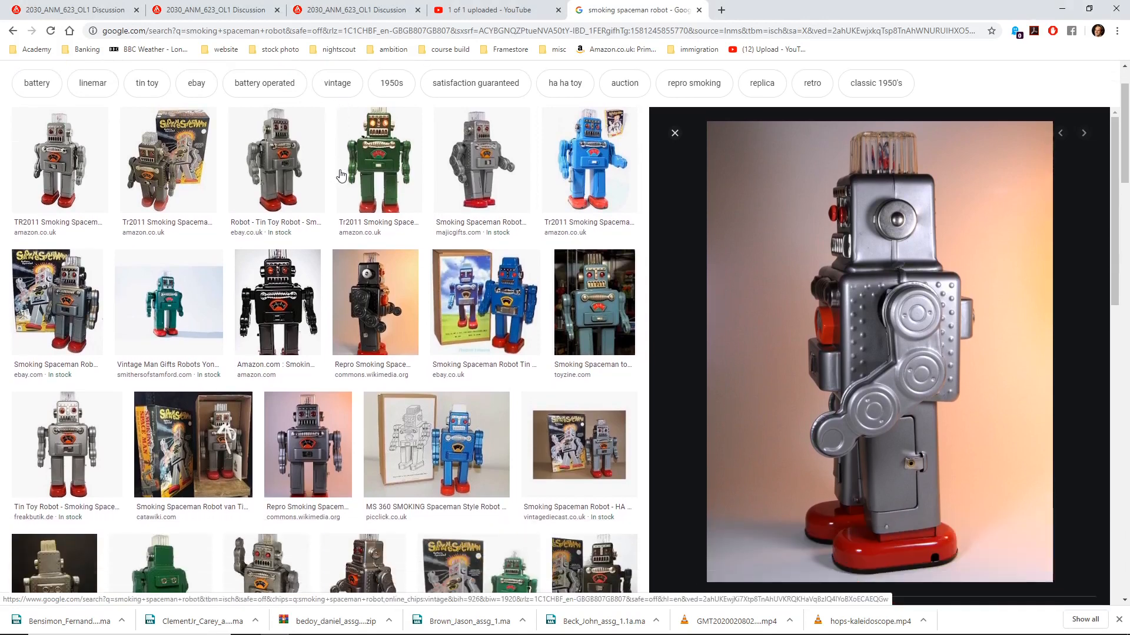
scroll("down", 3)
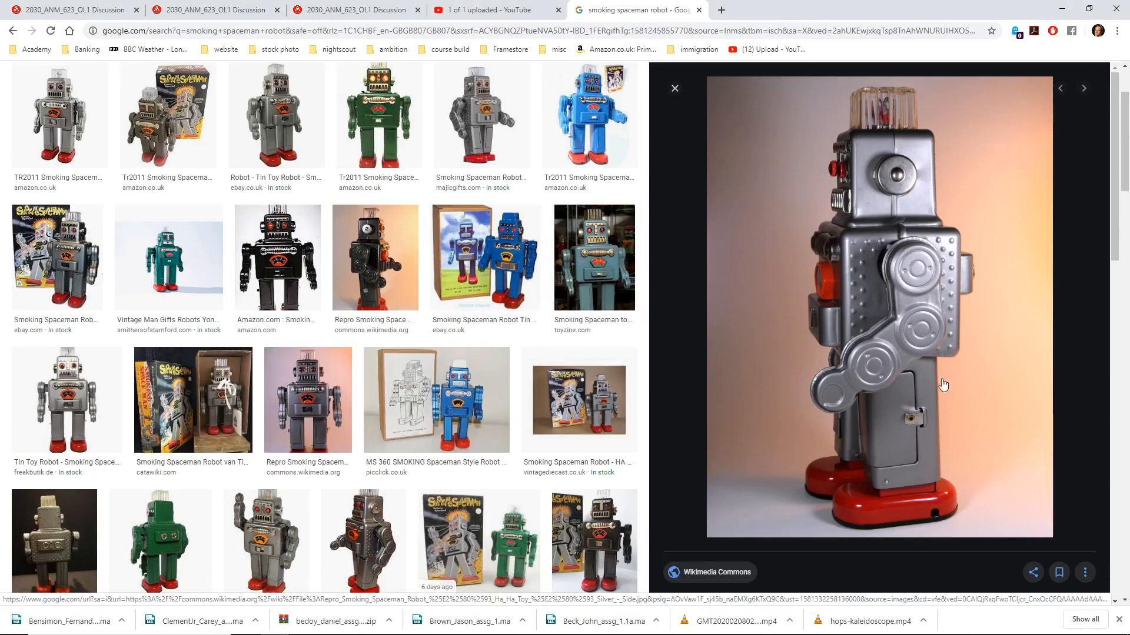
mouse_move(1005, 259)
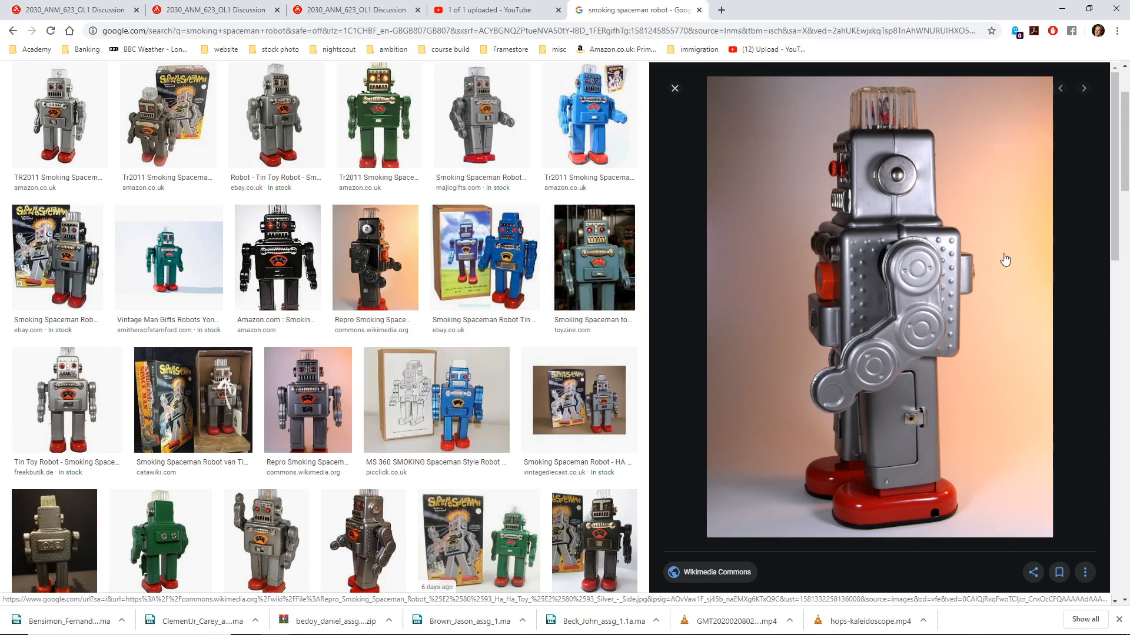
mouse_move(948, 197)
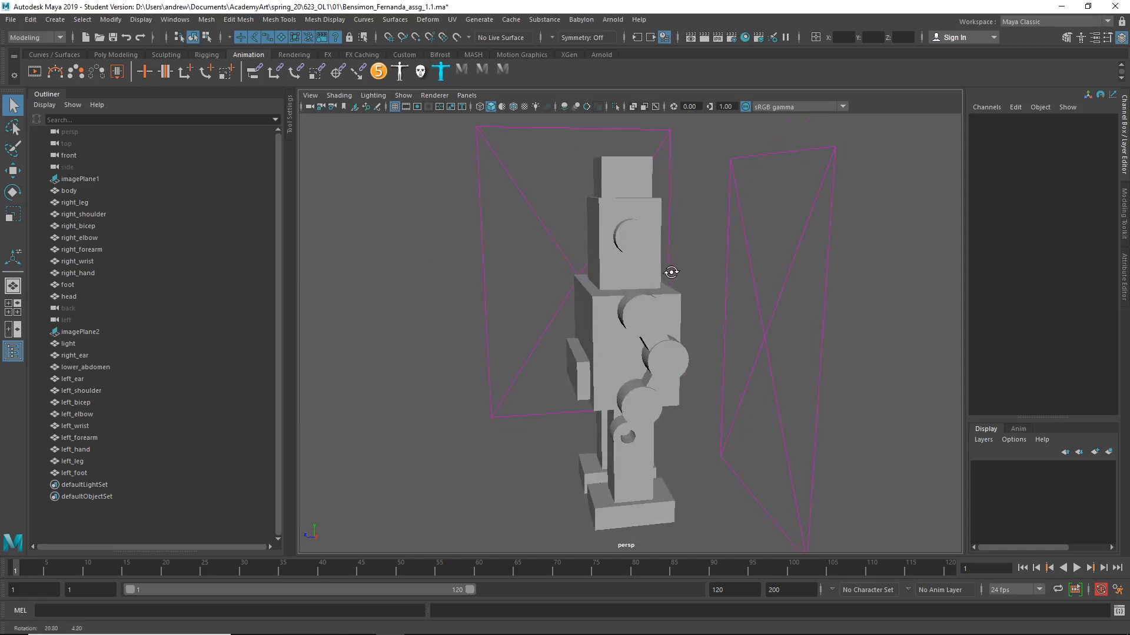
left_click(69, 190)
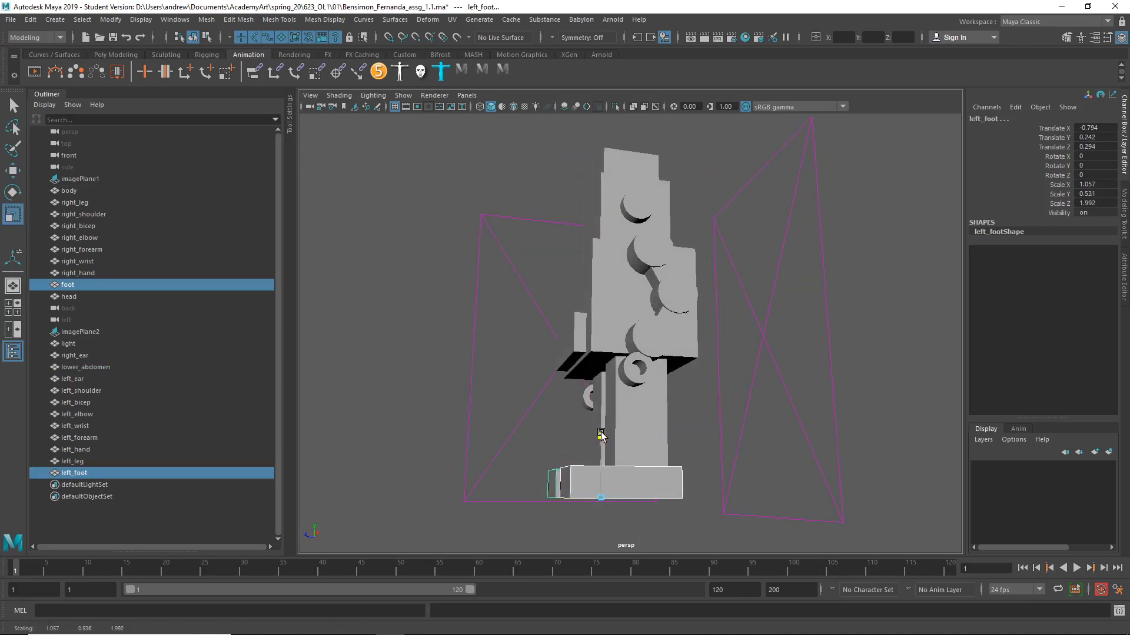
left_click_drag(601, 436, 731, 452)
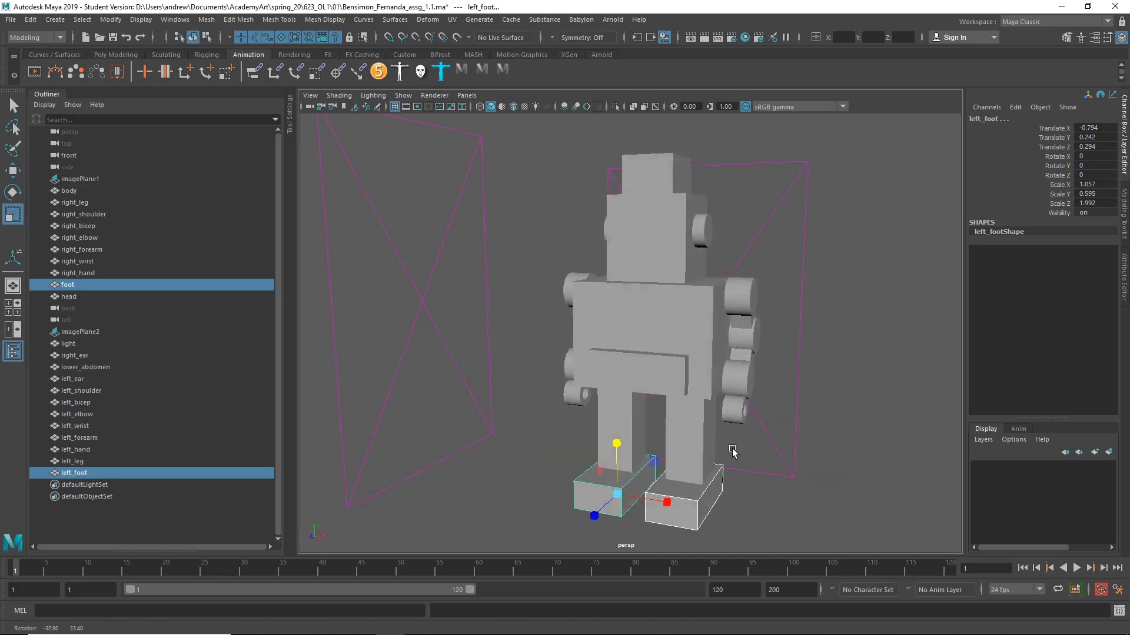
left_click_drag(731, 452, 676, 474)
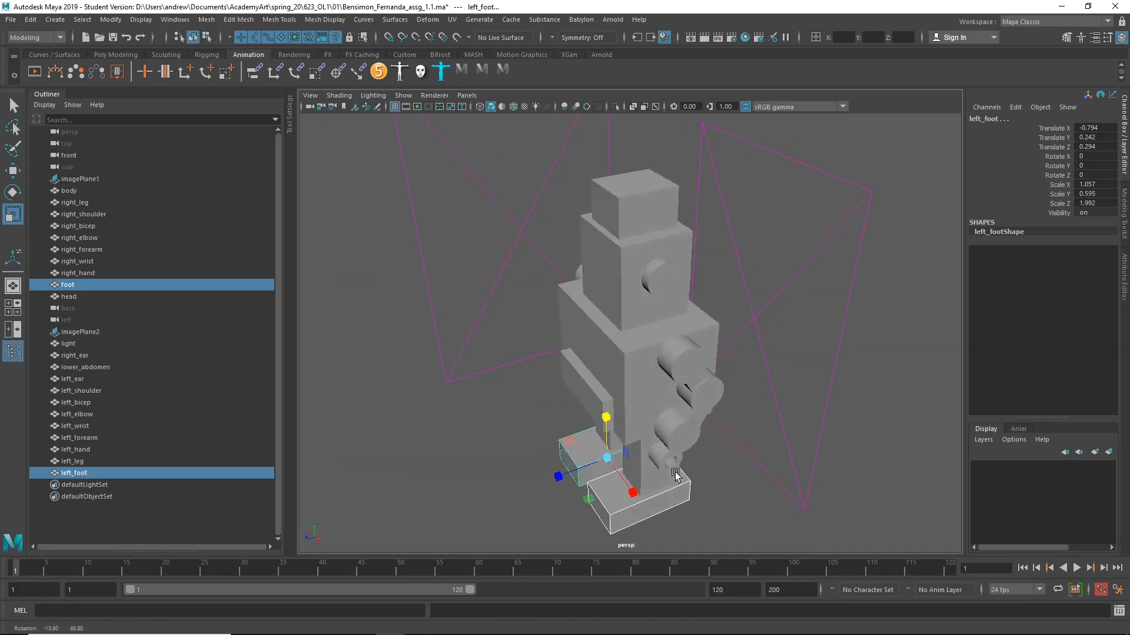